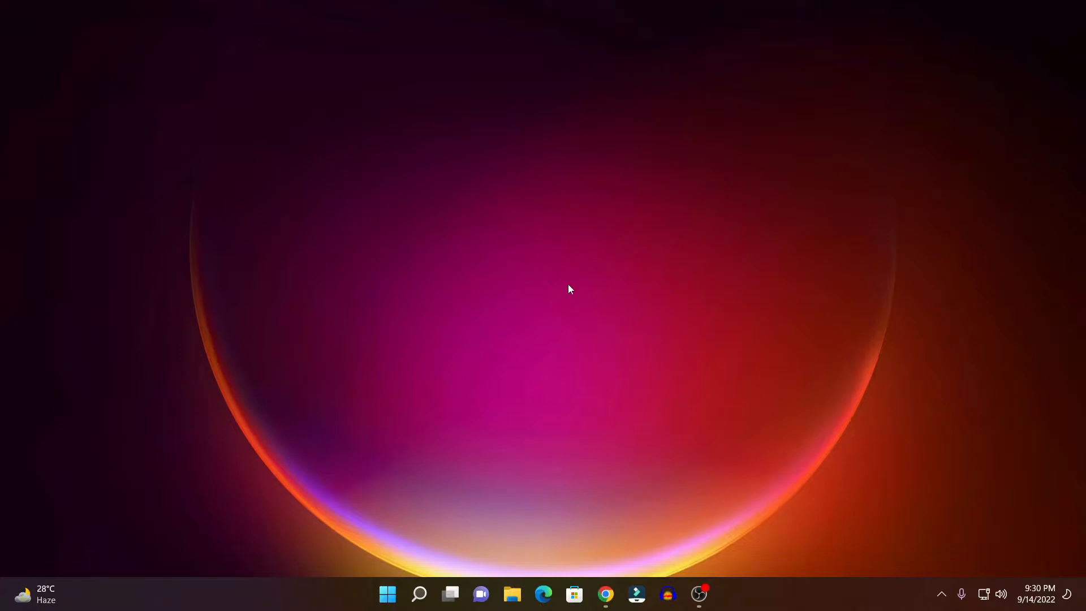
Launch Settings from the Start menu's pinned apps, landing on the System page
left_click(387, 594)
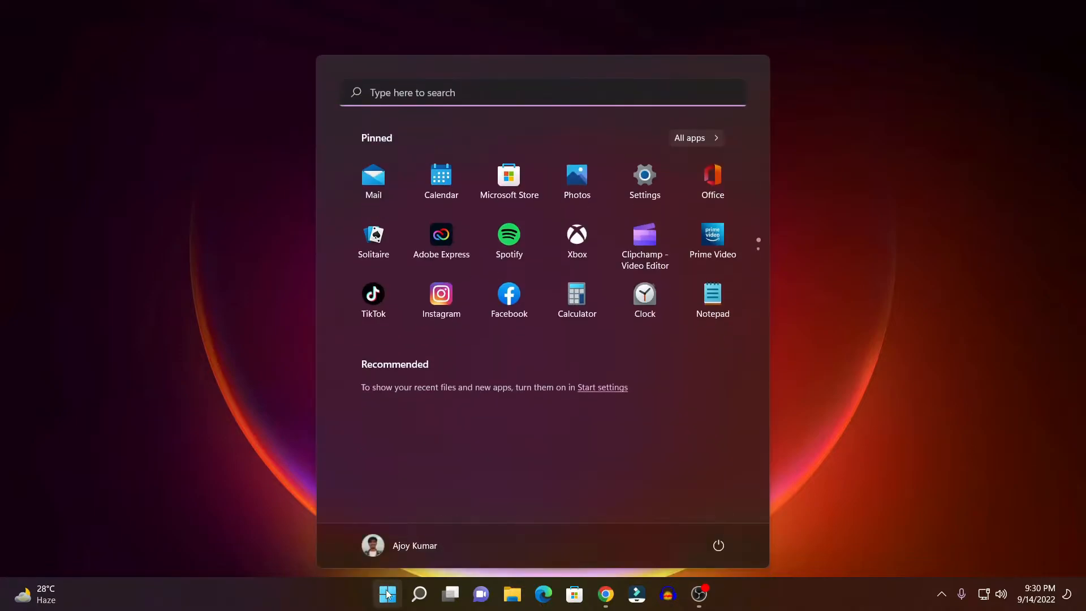
left_click(643, 176)
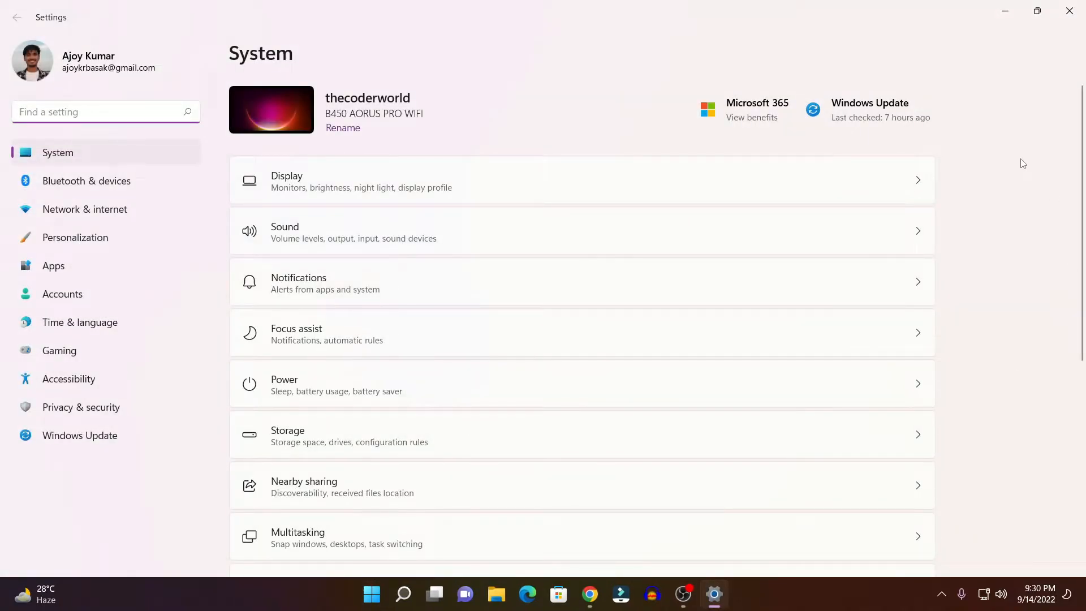
mouse_move(348, 194)
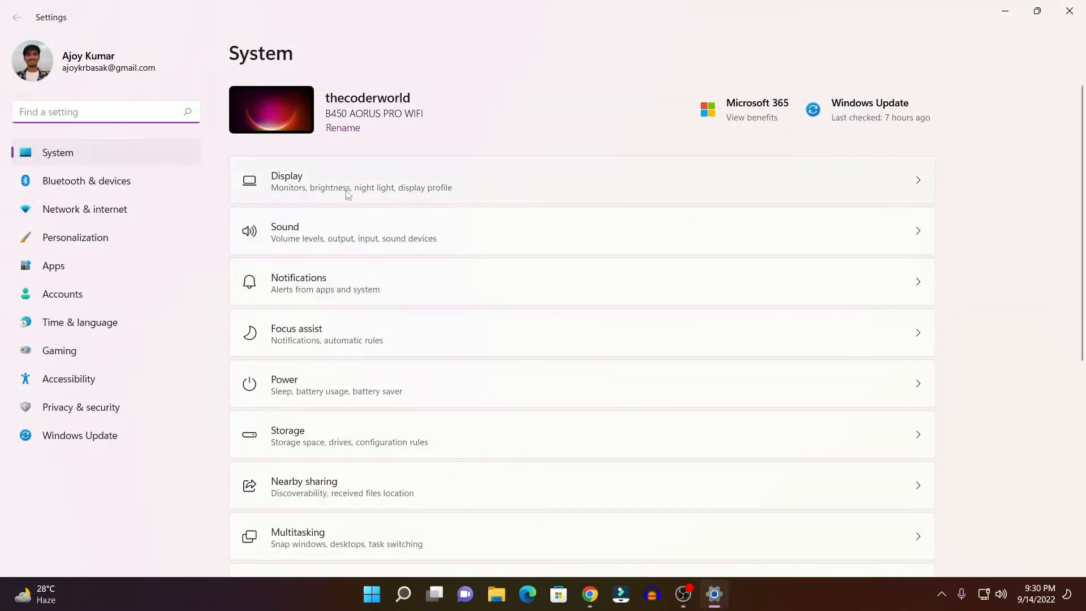
Open the Bluetooth & devices page and switch the Bluetooth toggle to On
left_click(86, 181)
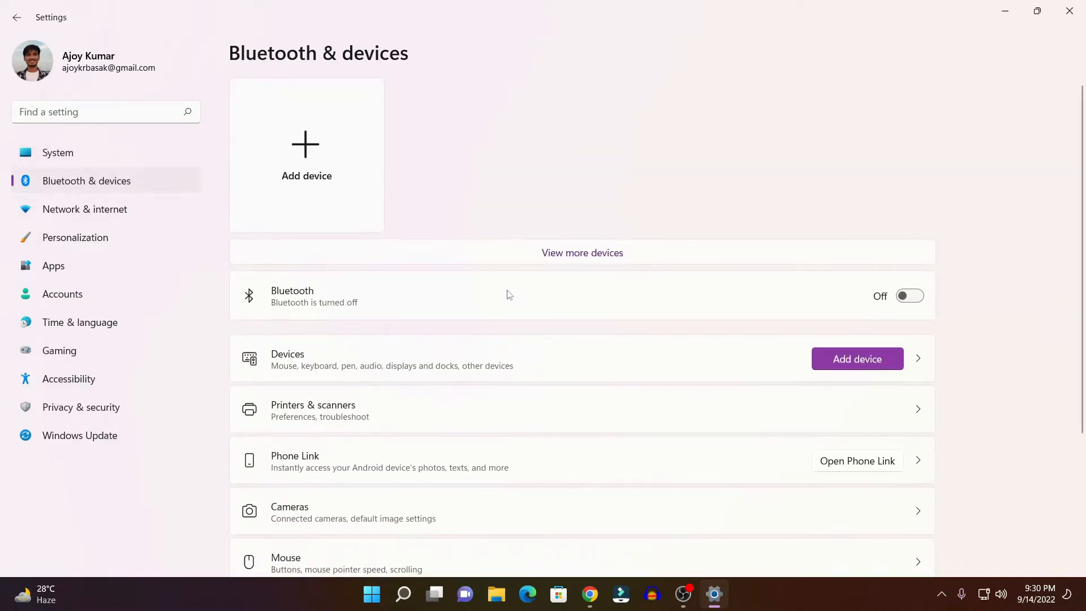
mouse_move(432, 324)
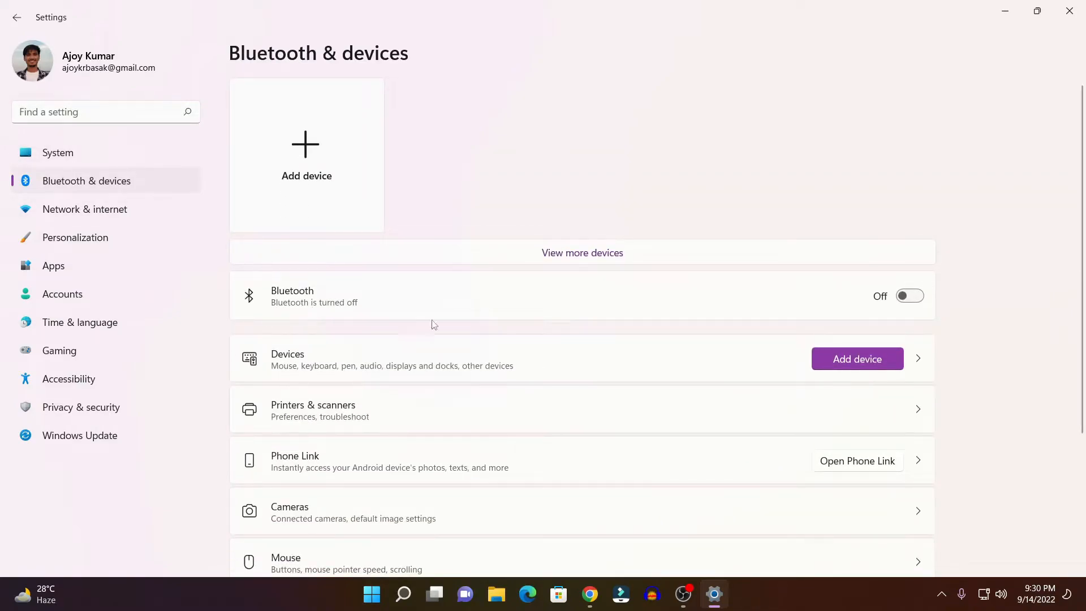
left_click(909, 296)
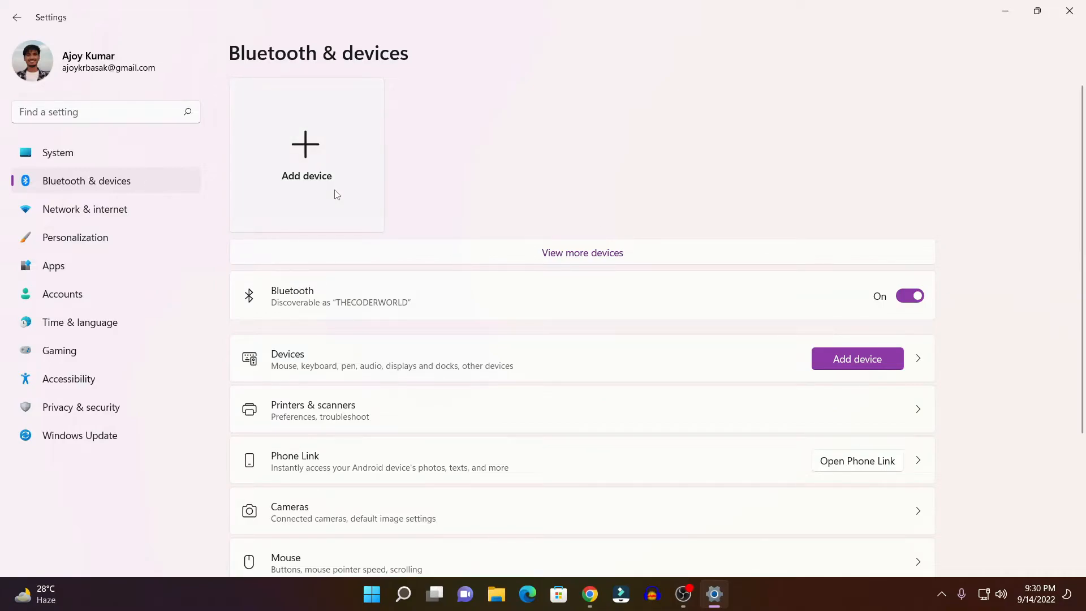
Add a Bluetooth device and select the Mivi Collar Classic headset from the results
left_click(306, 152)
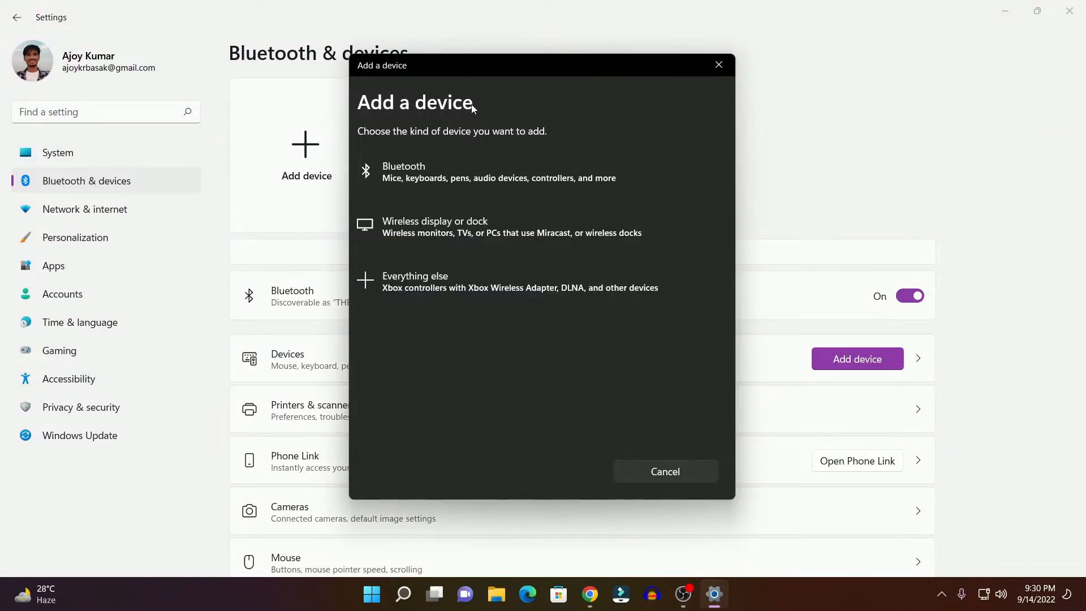
mouse_move(447, 172)
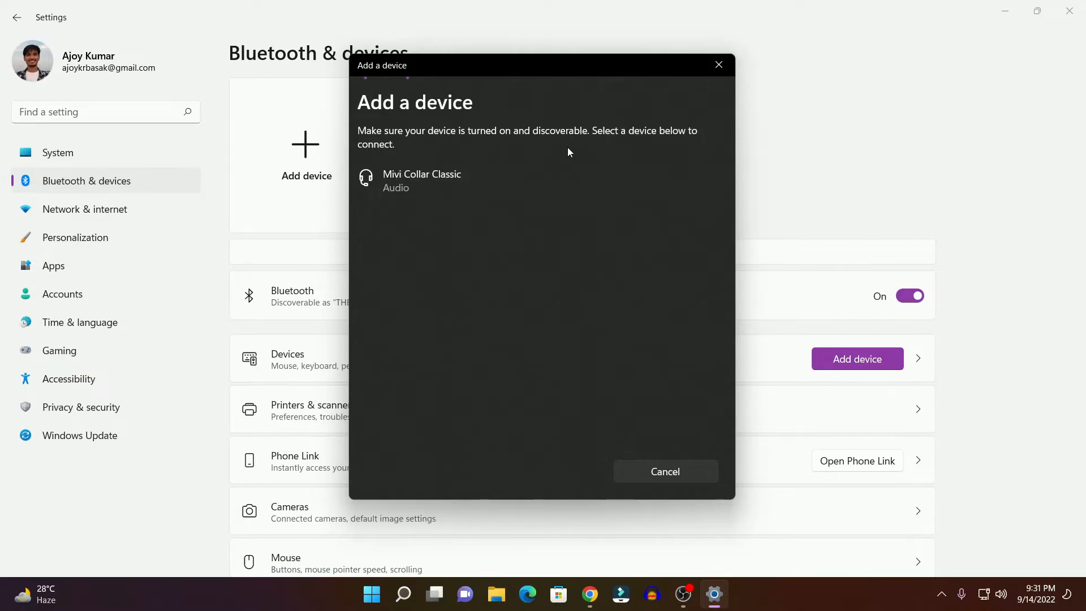
left_click(422, 180)
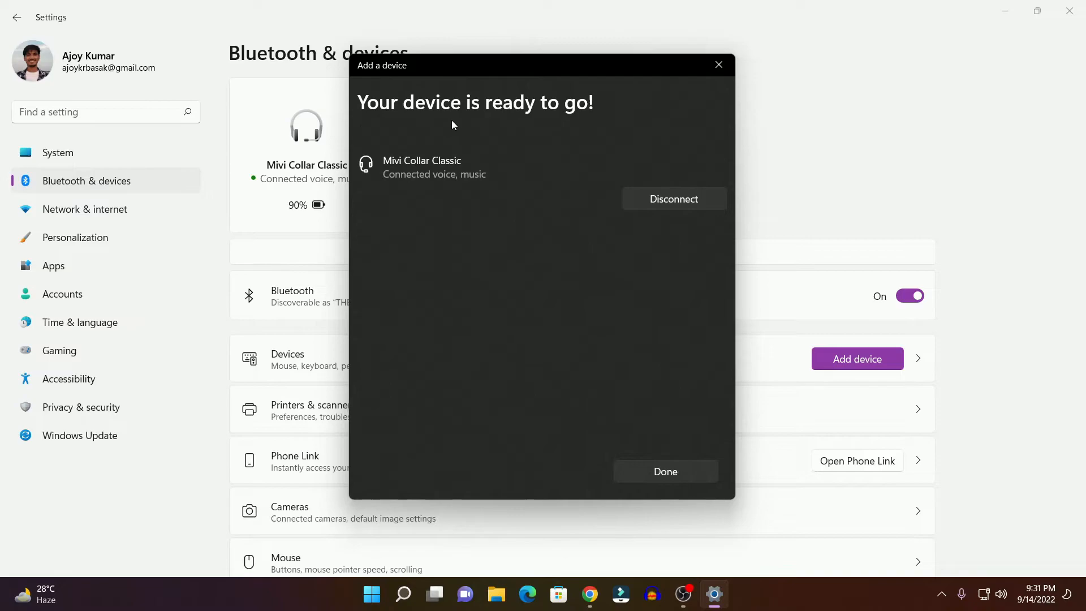
mouse_move(414, 115)
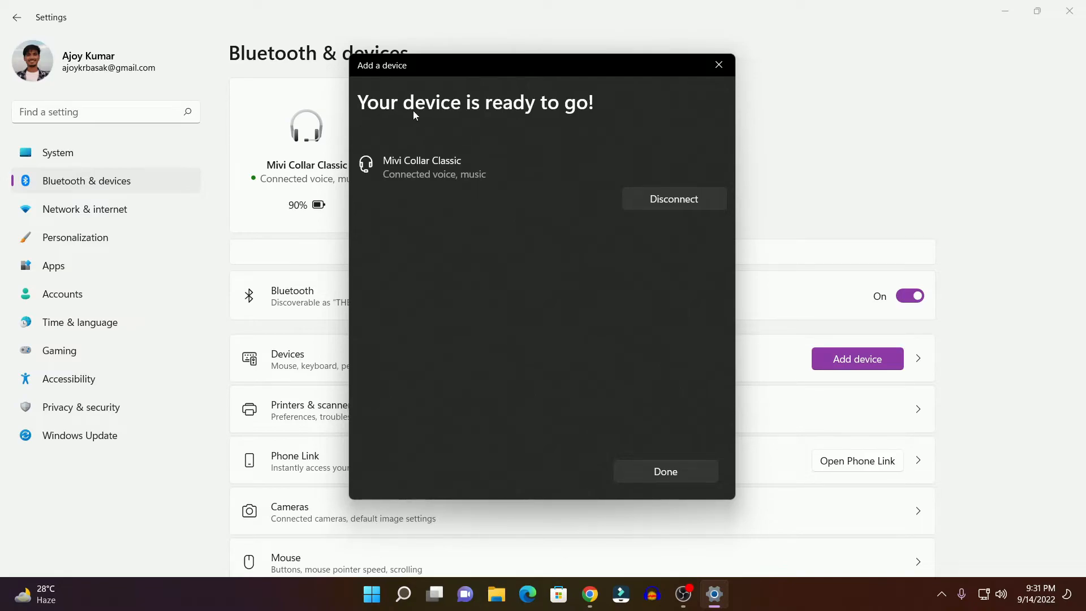
mouse_move(430, 185)
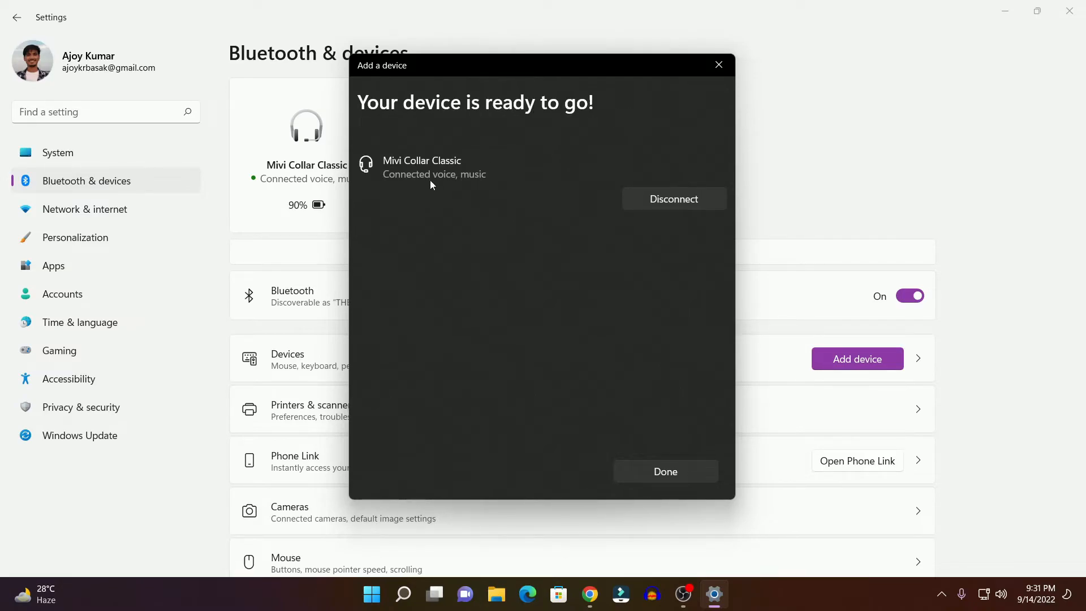
mouse_move(502, 172)
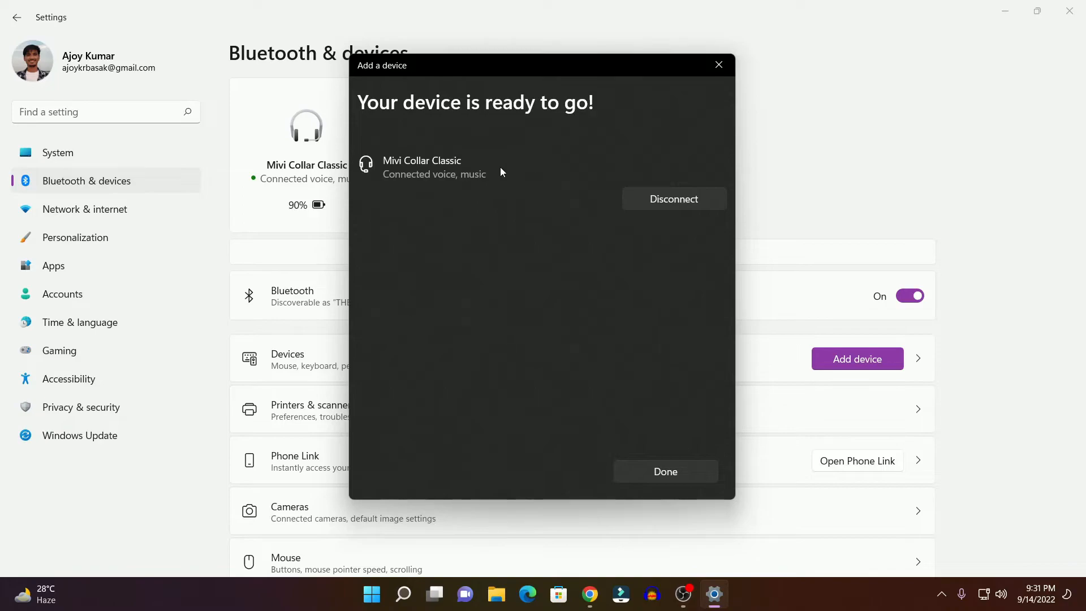
mouse_move(597, 219)
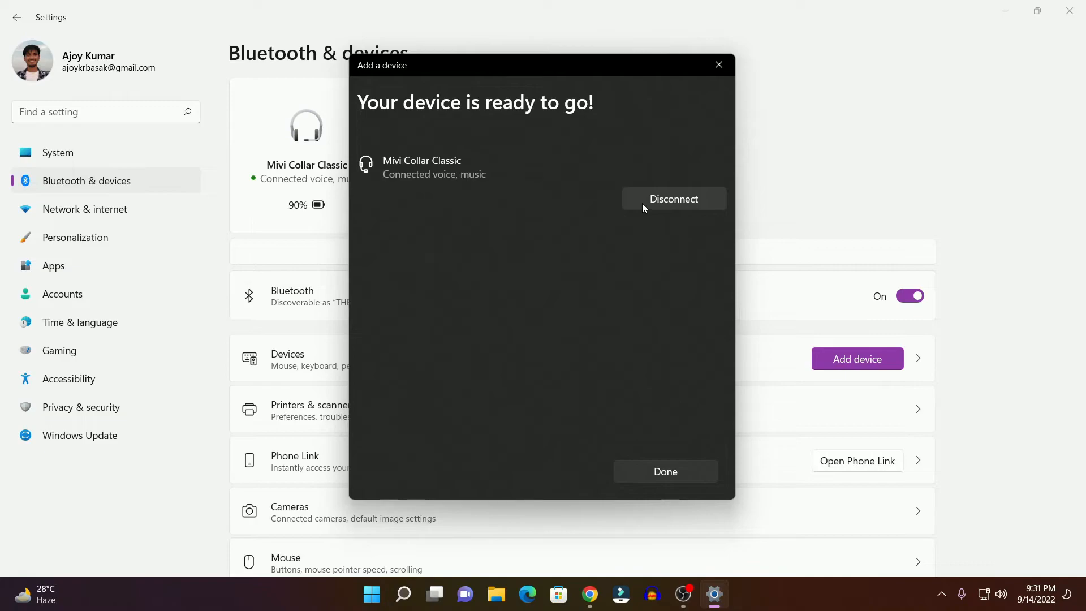
mouse_move(515, 194)
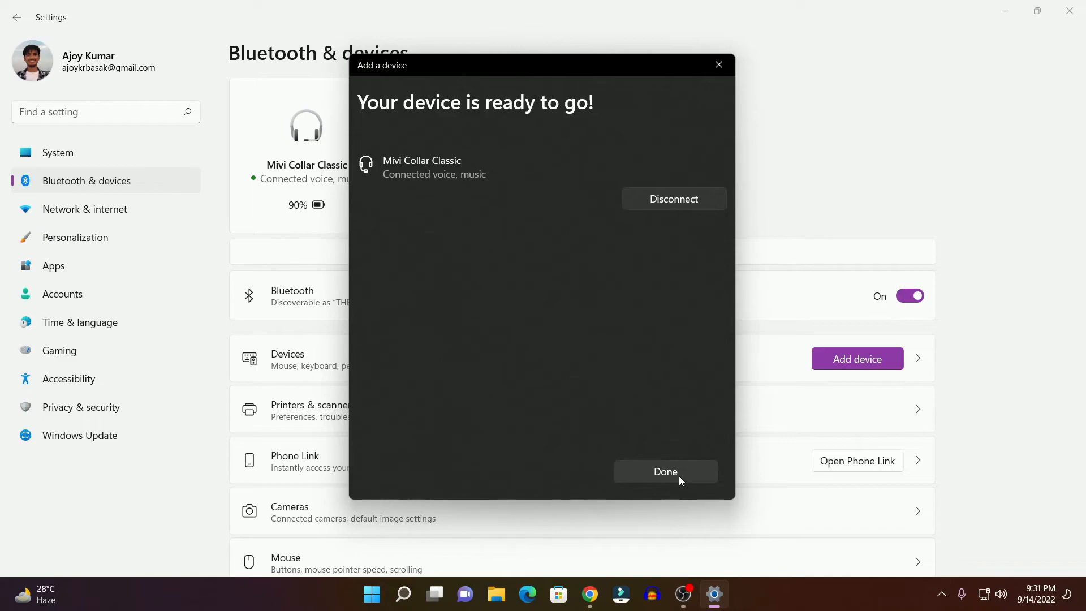
Close the 'Your device is ready to go!' confirmation with Done
left_click(664, 471)
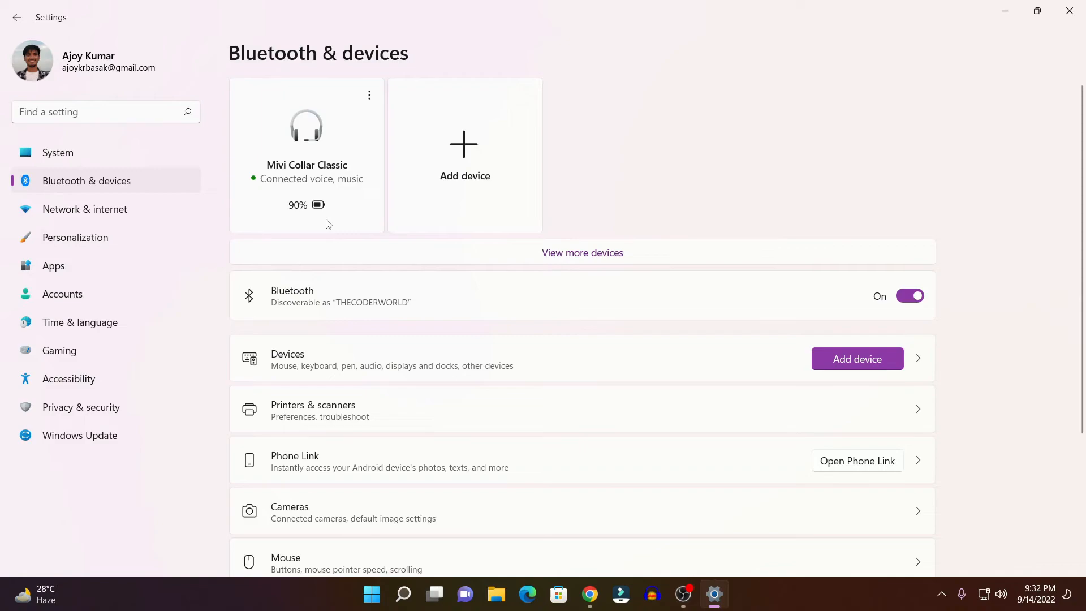
mouse_move(695, 181)
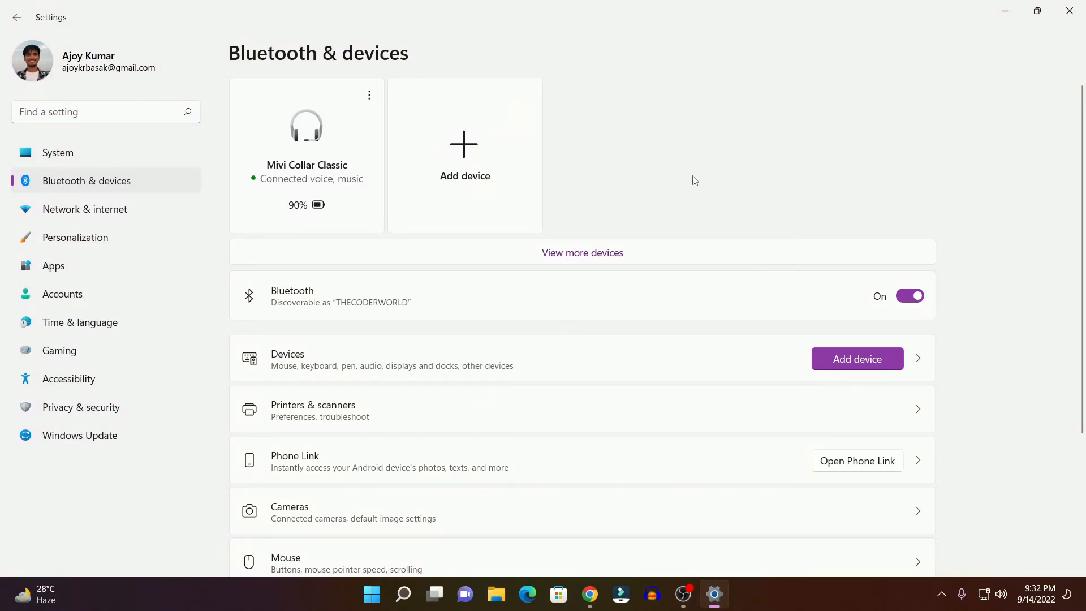